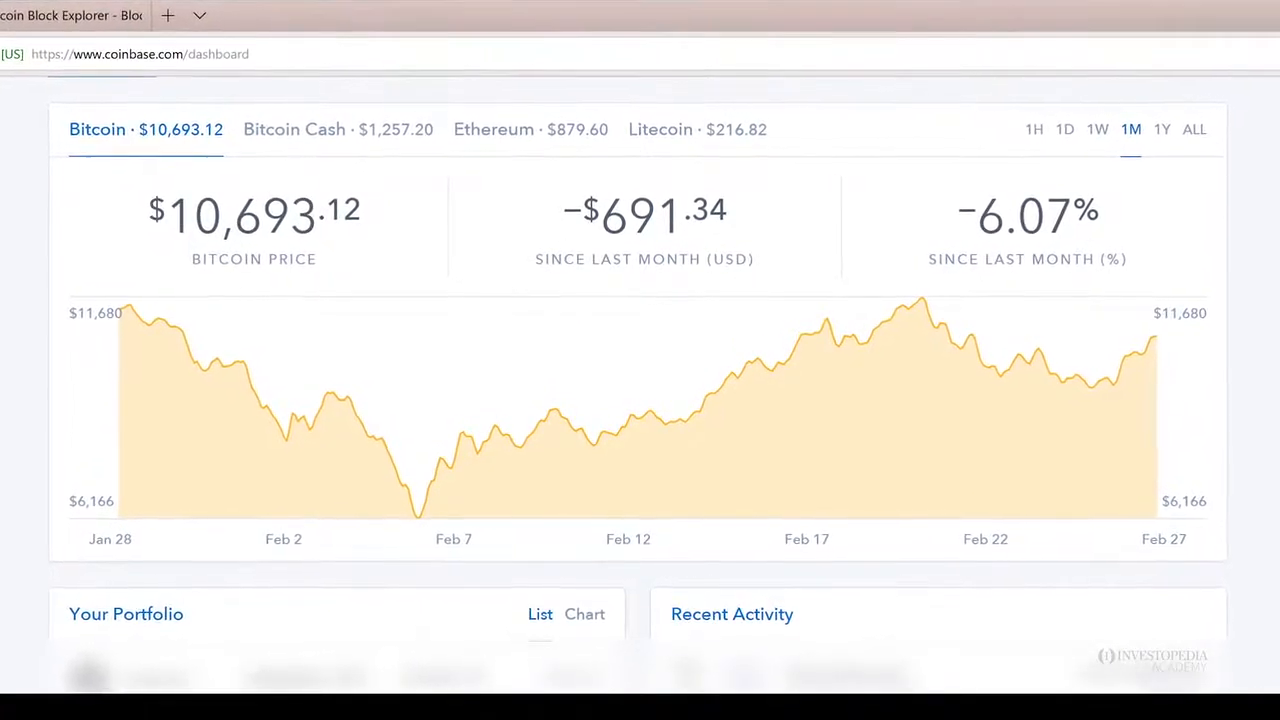
Cycle the Bitcoin price chart through 1H and 1D, ending on the 1Y range.
click(1034, 129)
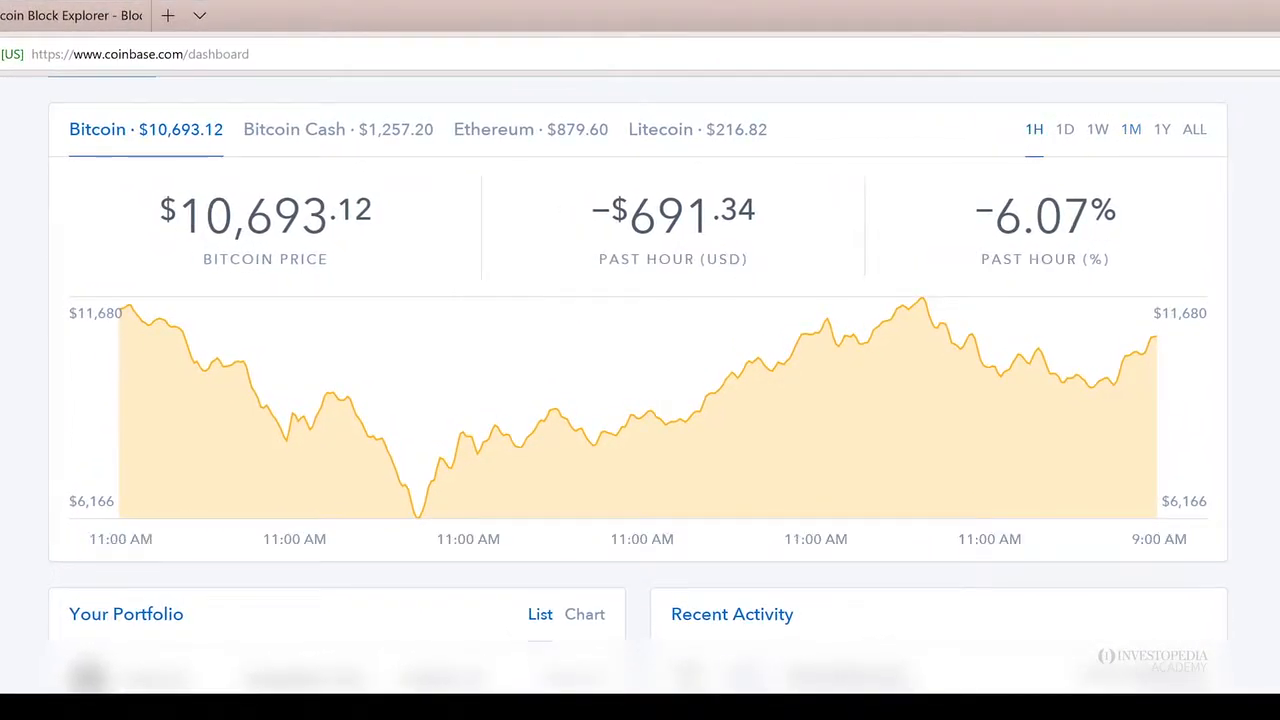
click(1065, 129)
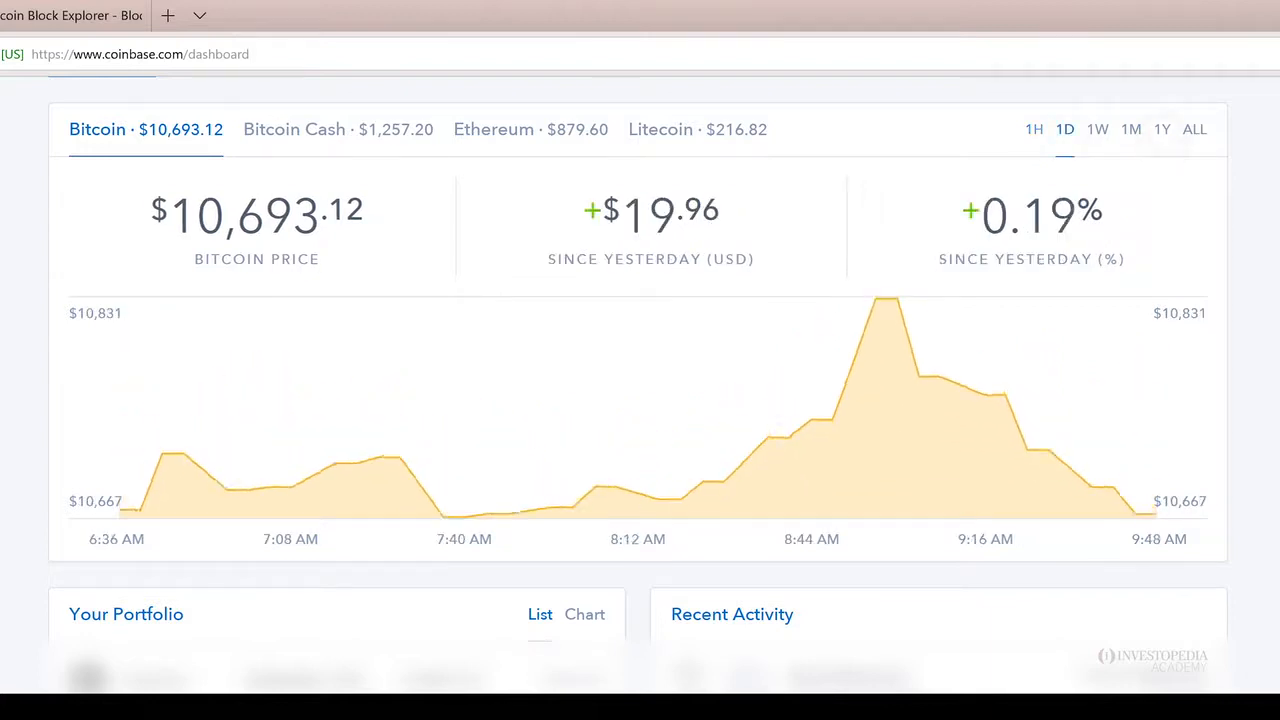
click(1162, 129)
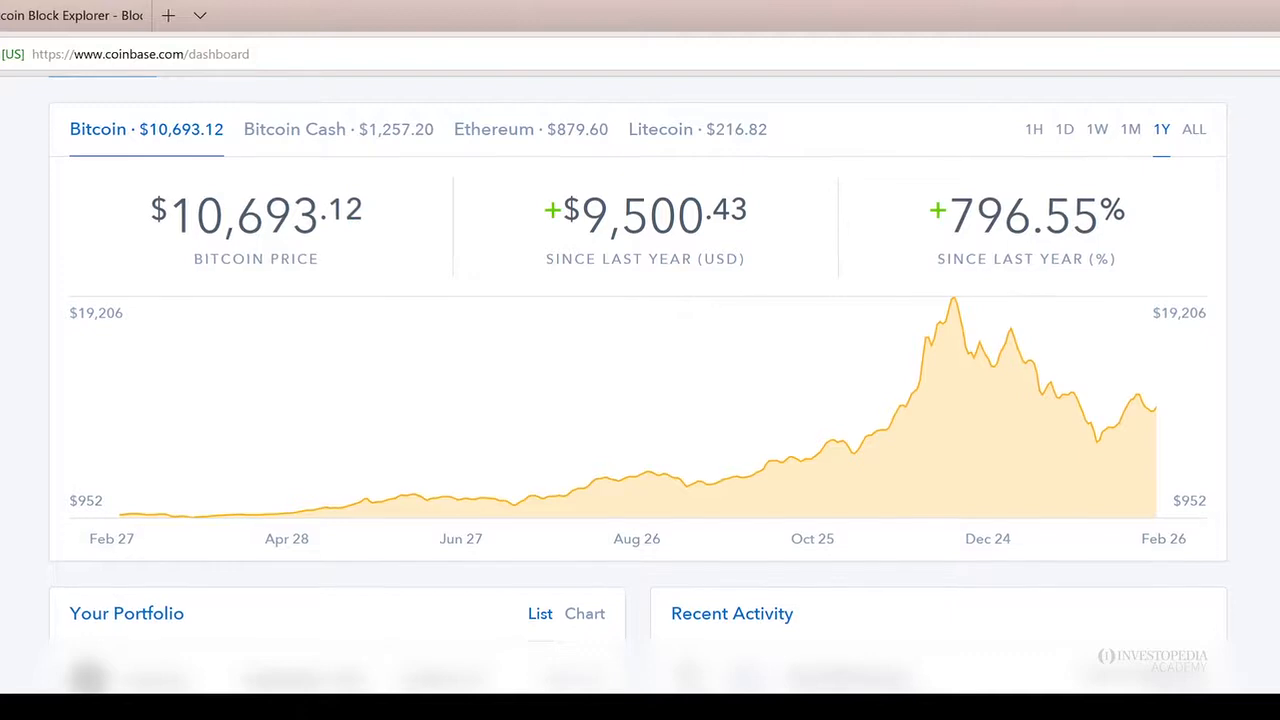
scroll(down, 3)
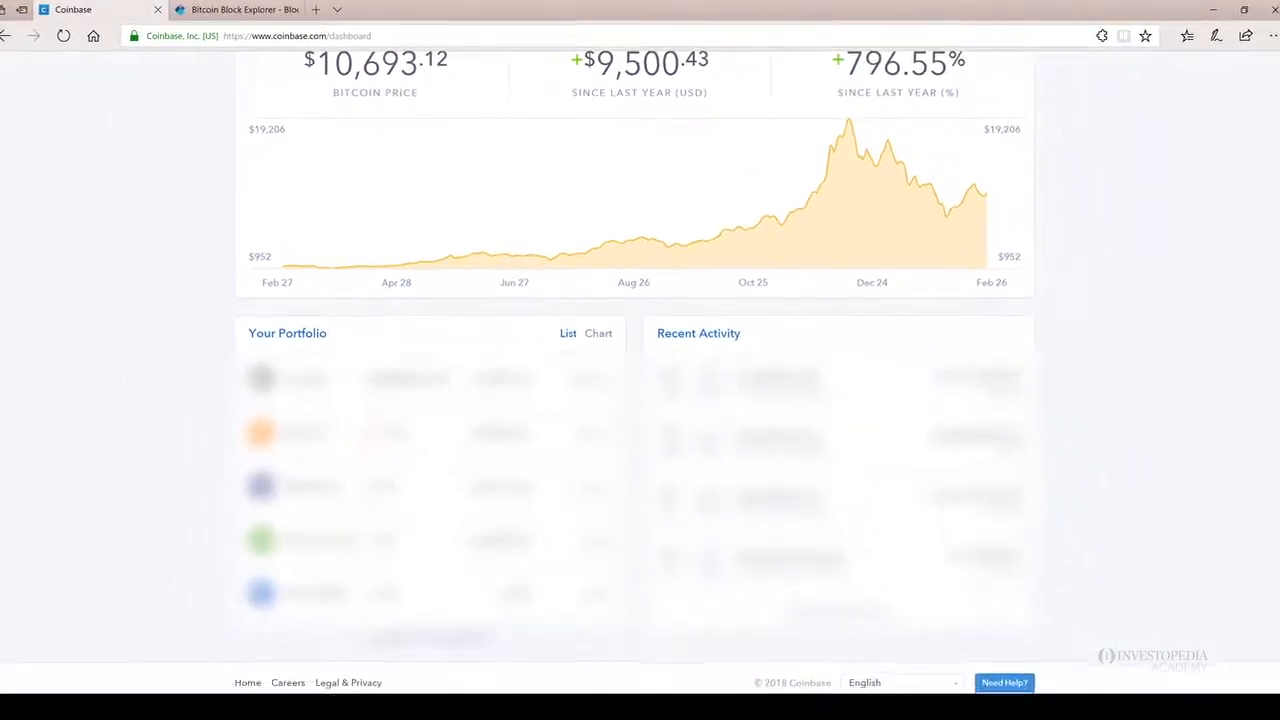
scroll(up, 3)
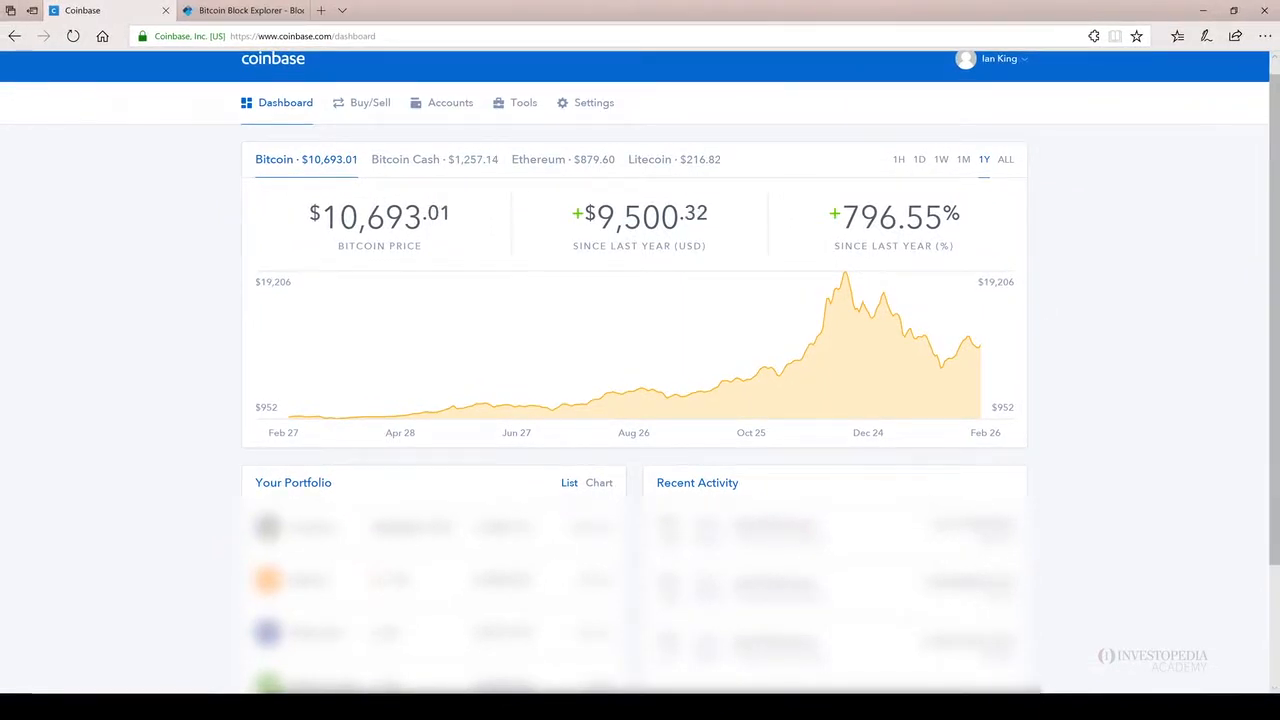
mouse_move(450, 102)
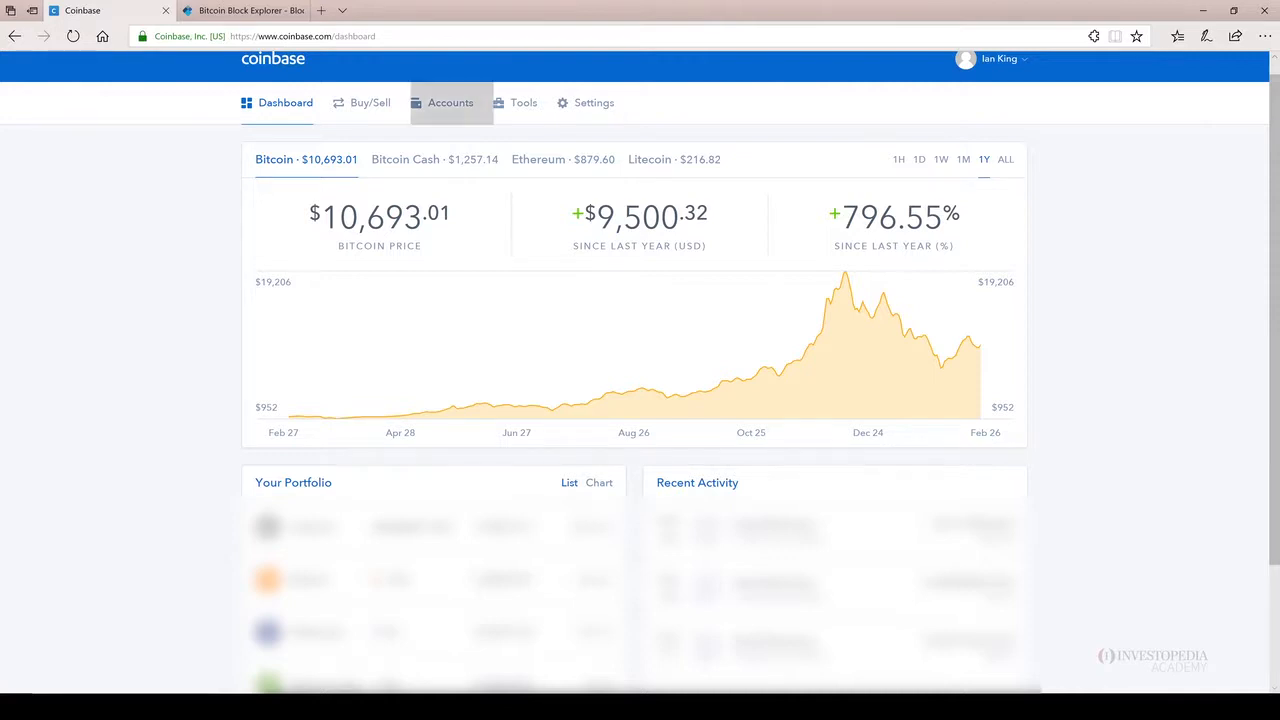
Go to Accounts and scroll to the $100.95 Bitcoin send to Binance.
click(450, 102)
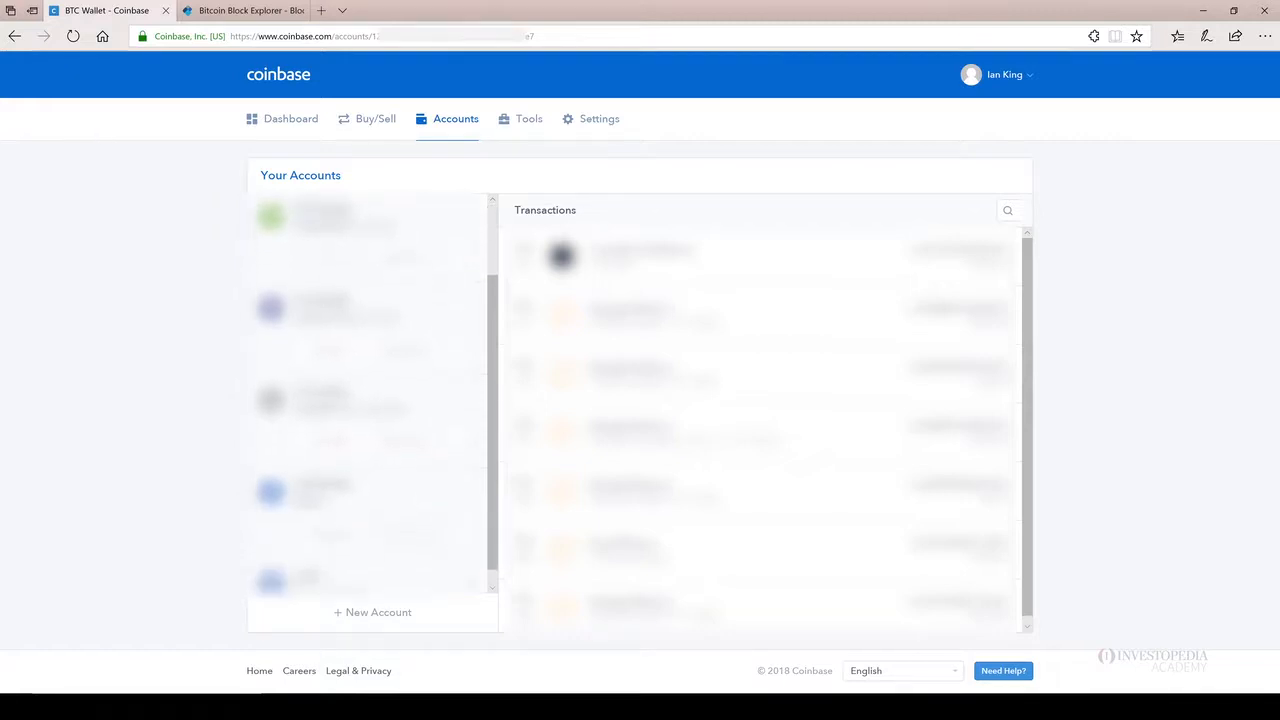
scroll(down, 3)
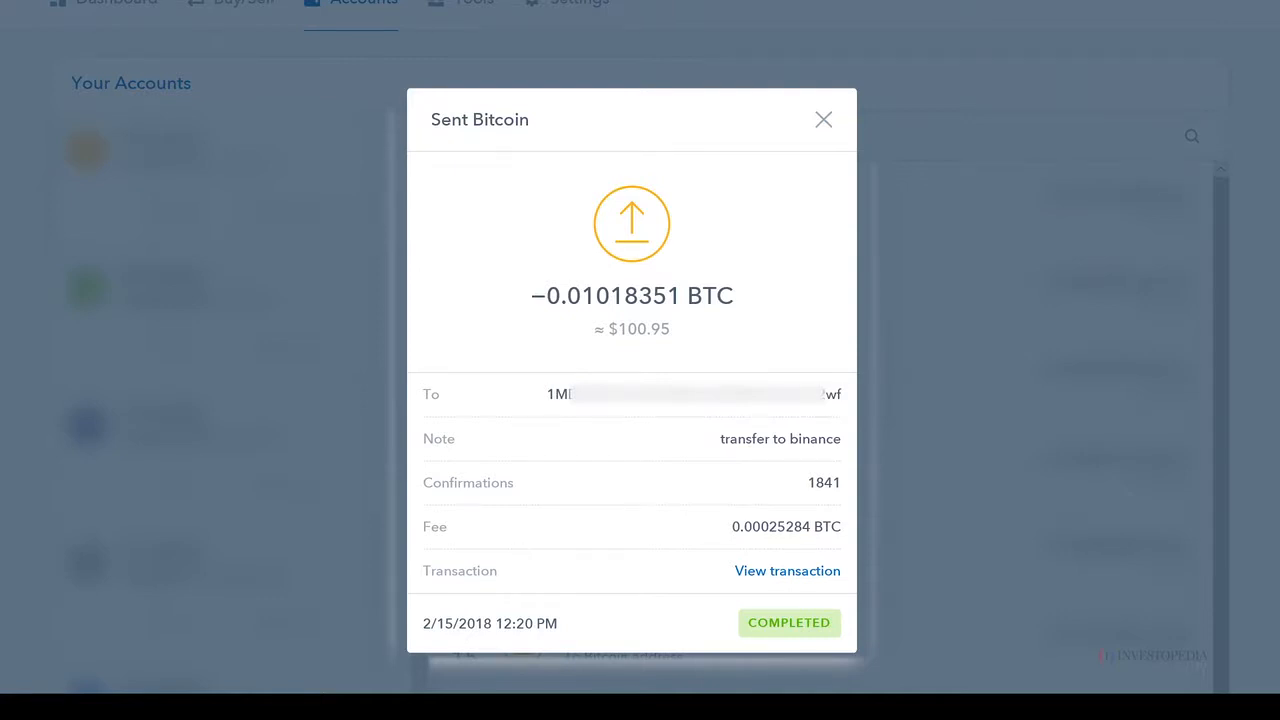
Scroll the sent transaction's details, then switch to the Bitcoin Block Explorer tab.
scroll(down, 3)
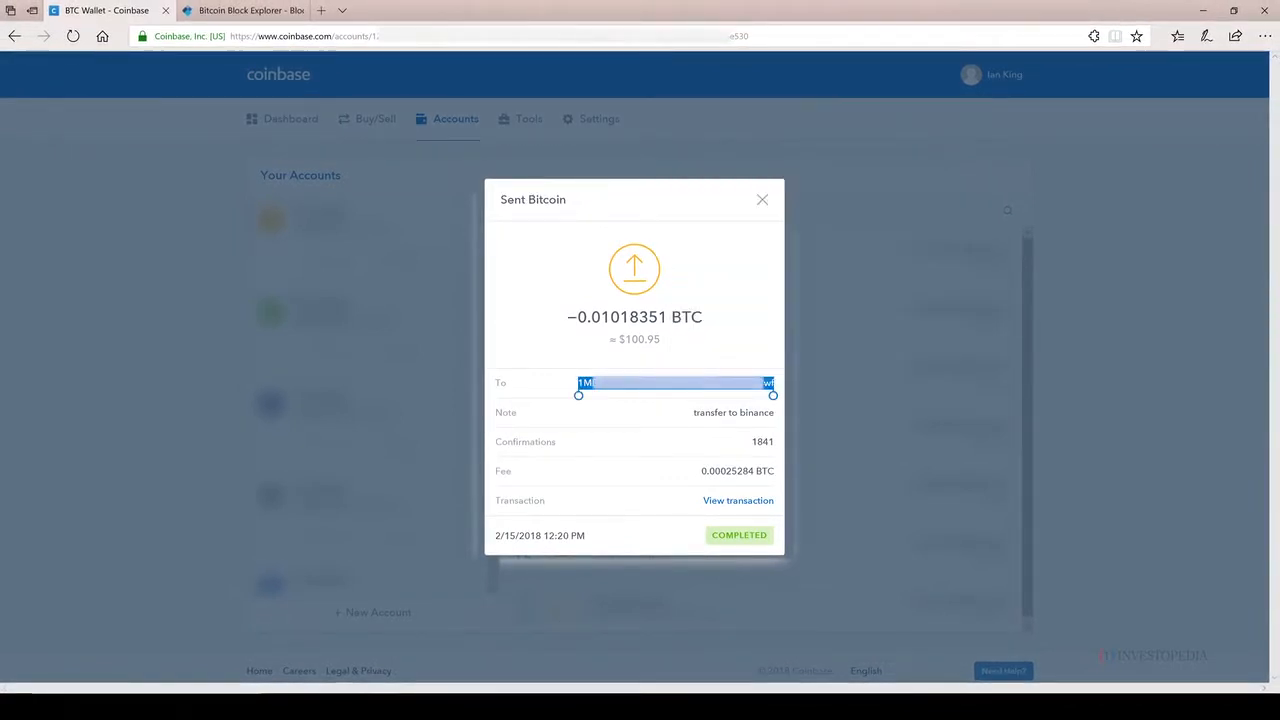
click(240, 16)
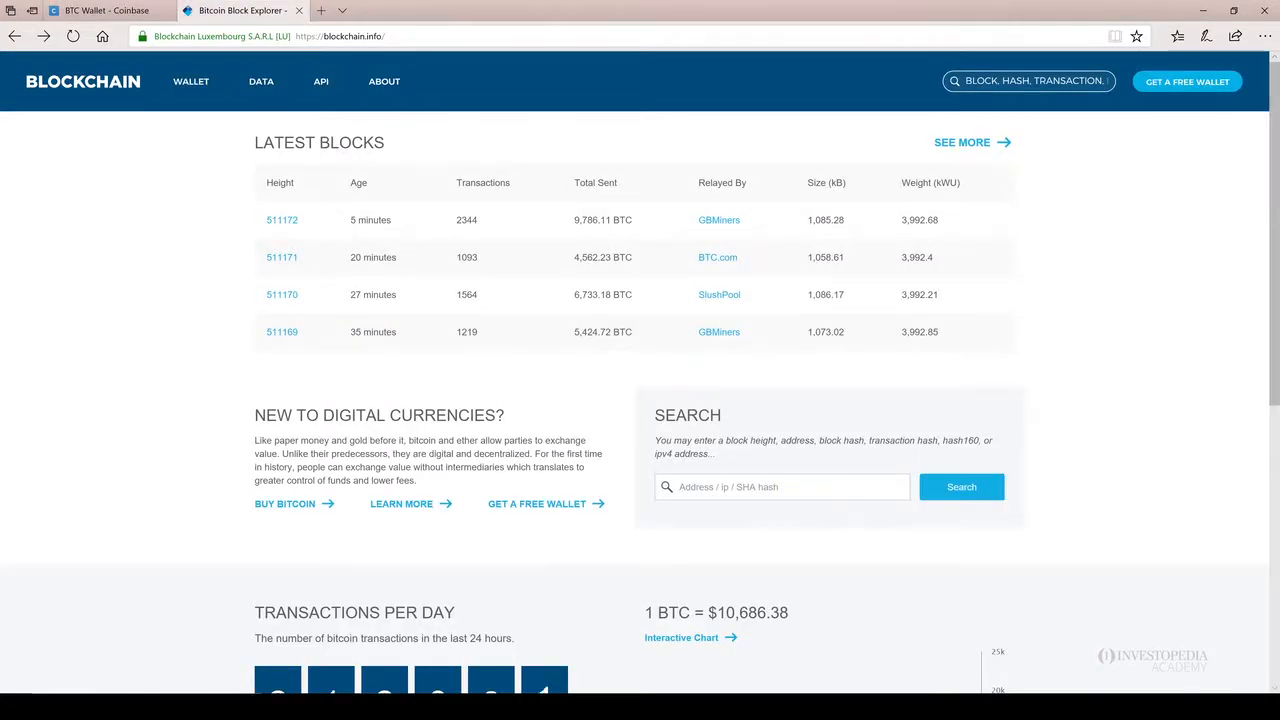
Paste the recipient address into the address search and run the search.
right_click(781, 487)
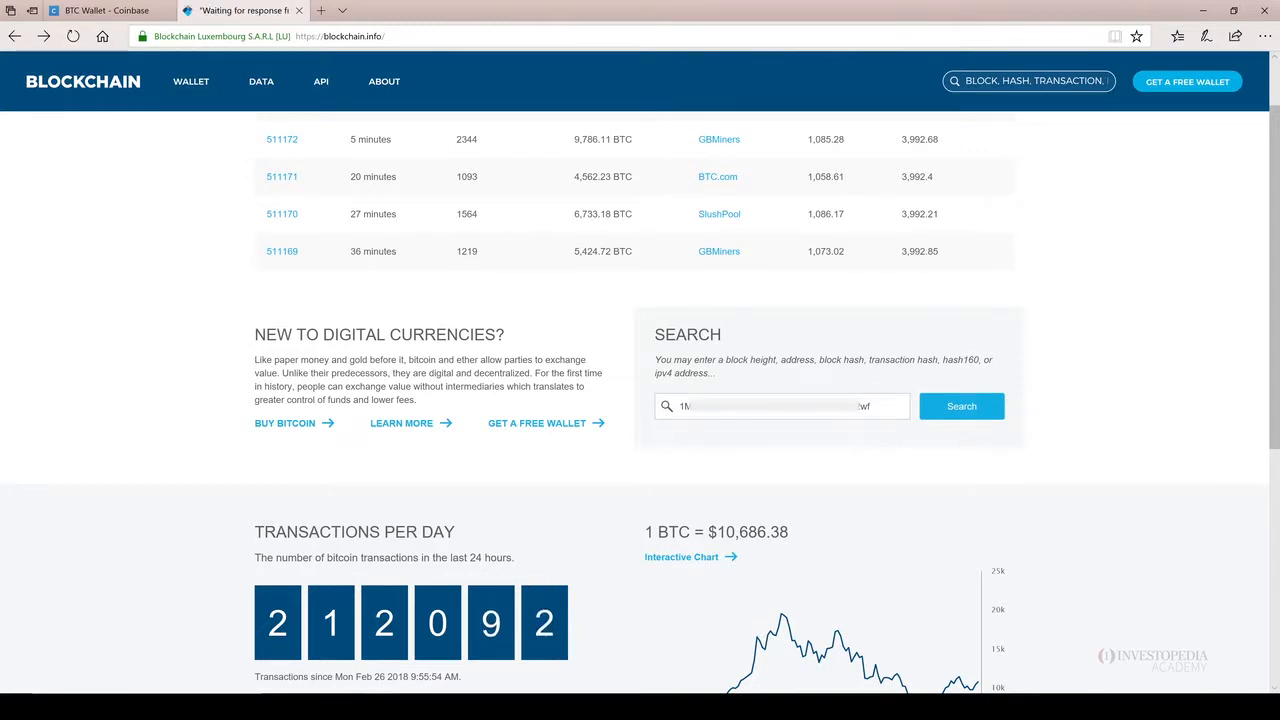
click(962, 406)
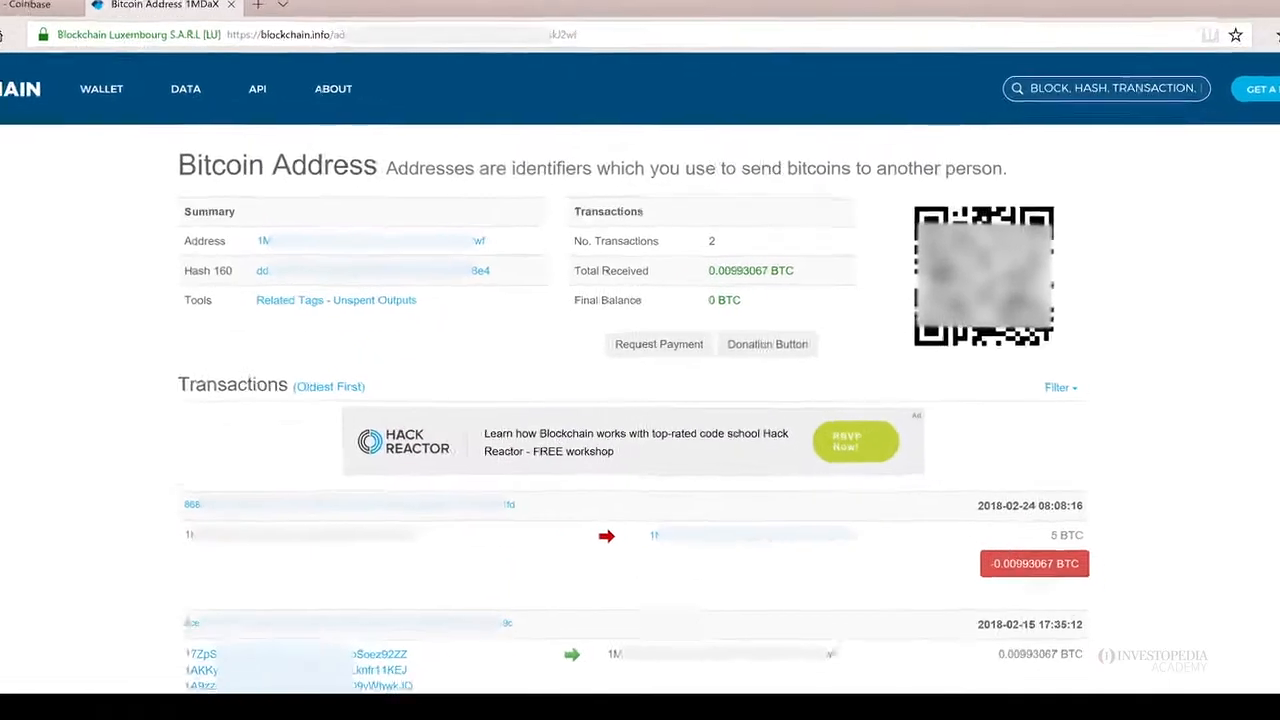